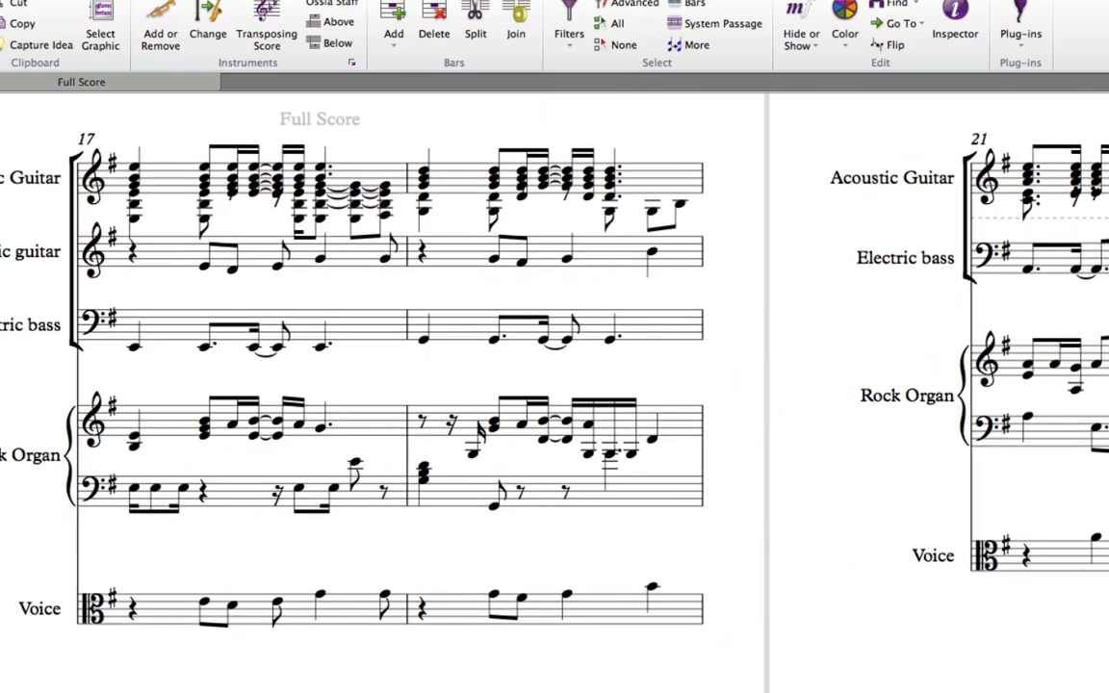
# Scroll through the Quick Start Import options before closing it to reveal the full score
pyautogui.scroll(-3)
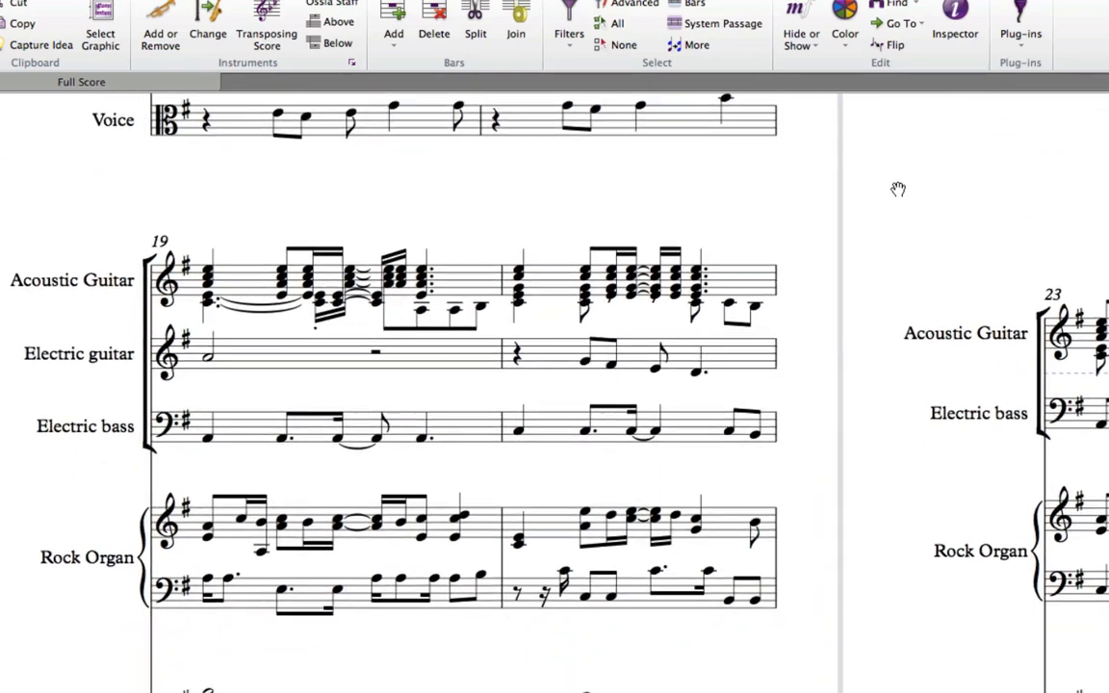
pyautogui.scroll(-3)
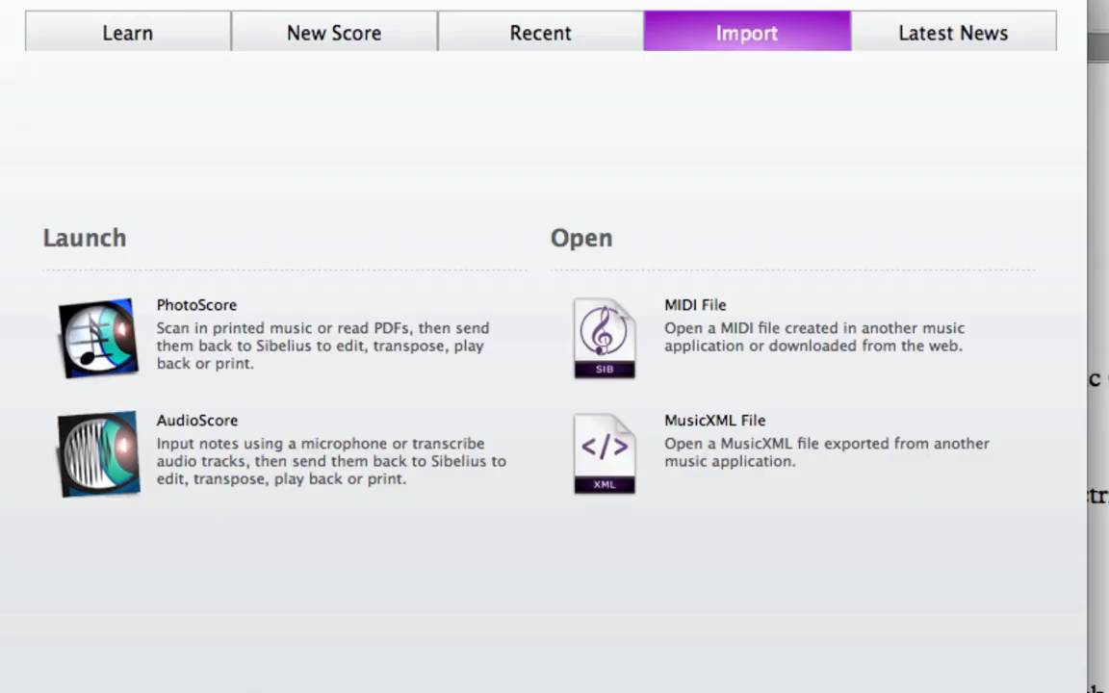
pyautogui.moveTo(970, 143)
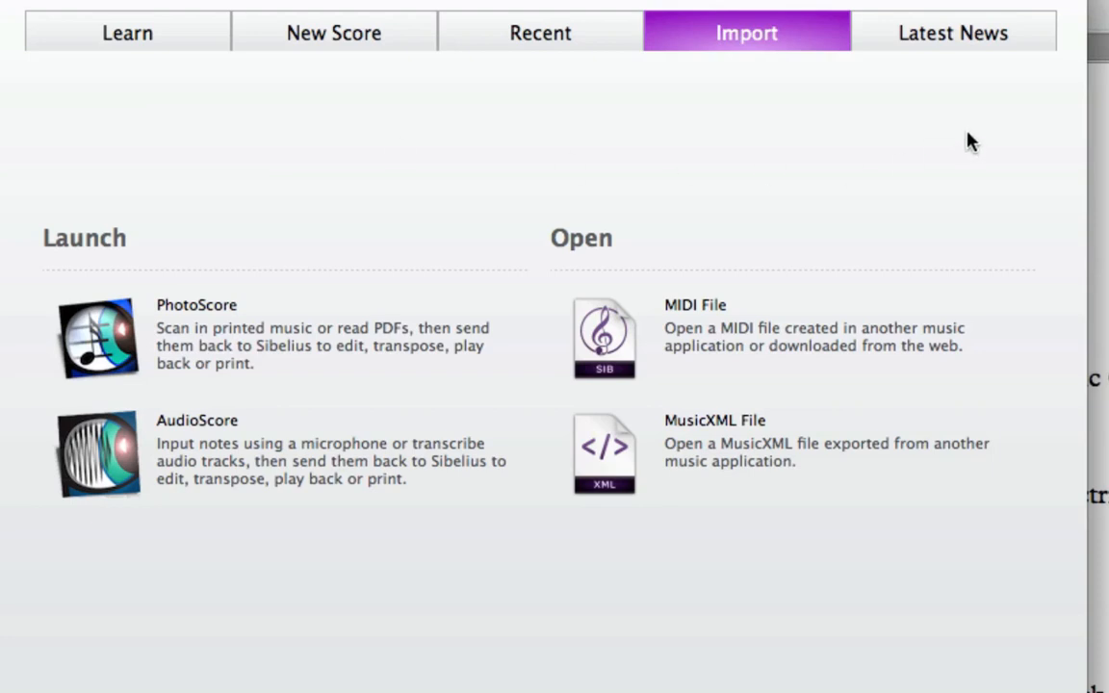
pyautogui.moveTo(837, 439)
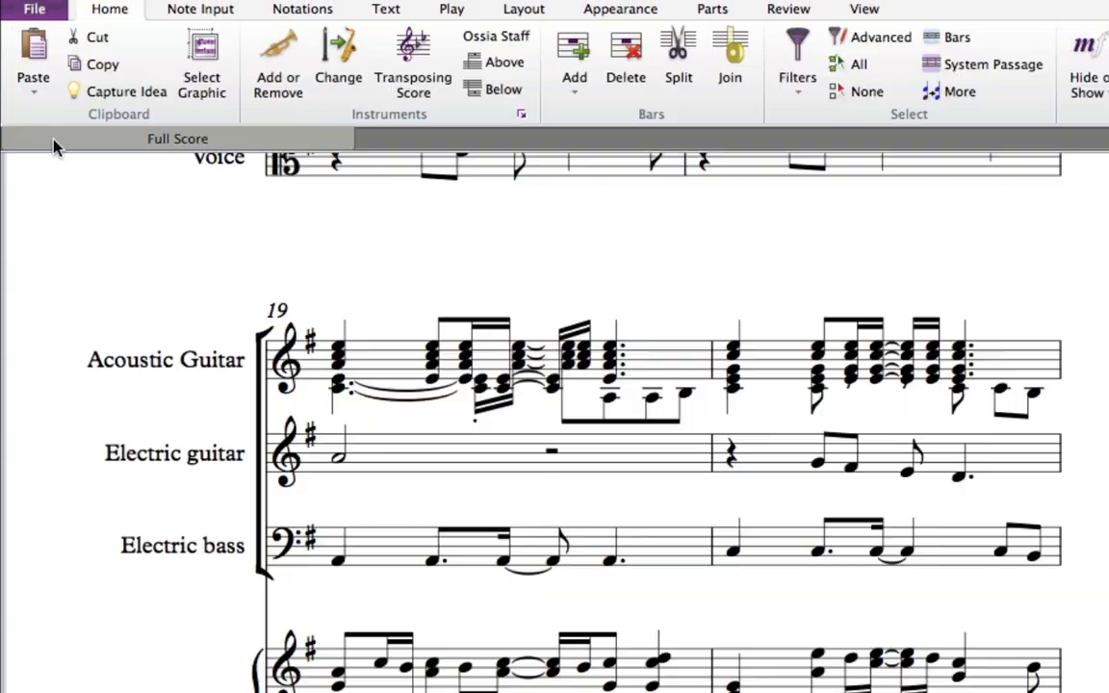
# Open Purple1.mxl from the Lesson 3 folder, reaching the MusicXML import options
pyautogui.click(34, 7)
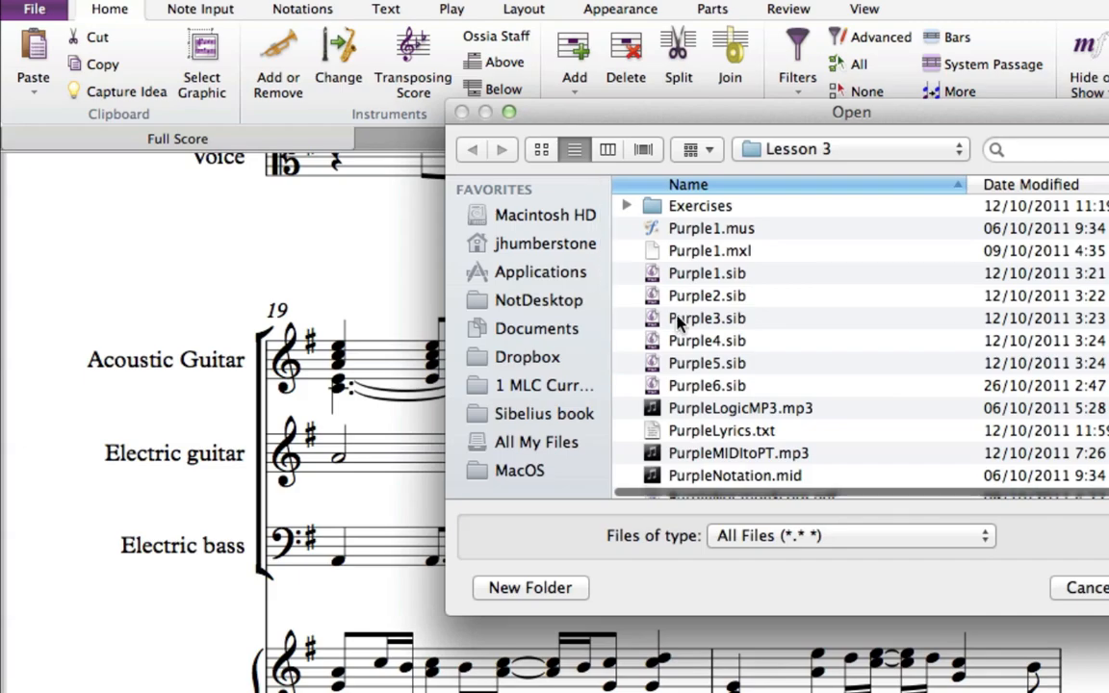
pyautogui.click(689, 251)
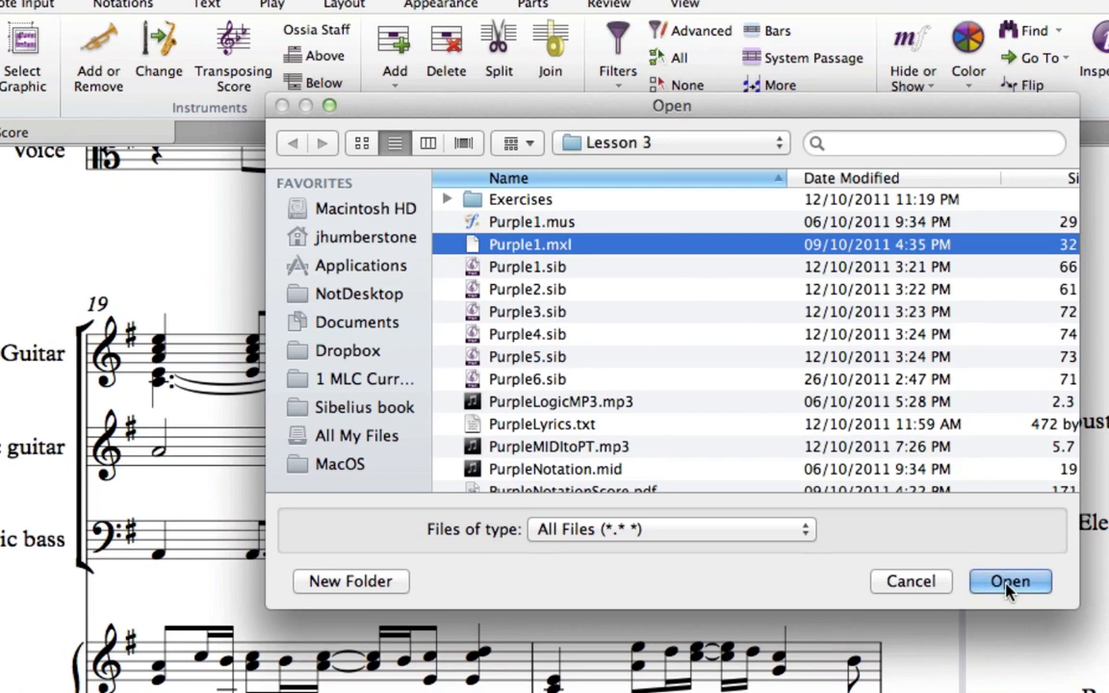
pyautogui.click(1009, 581)
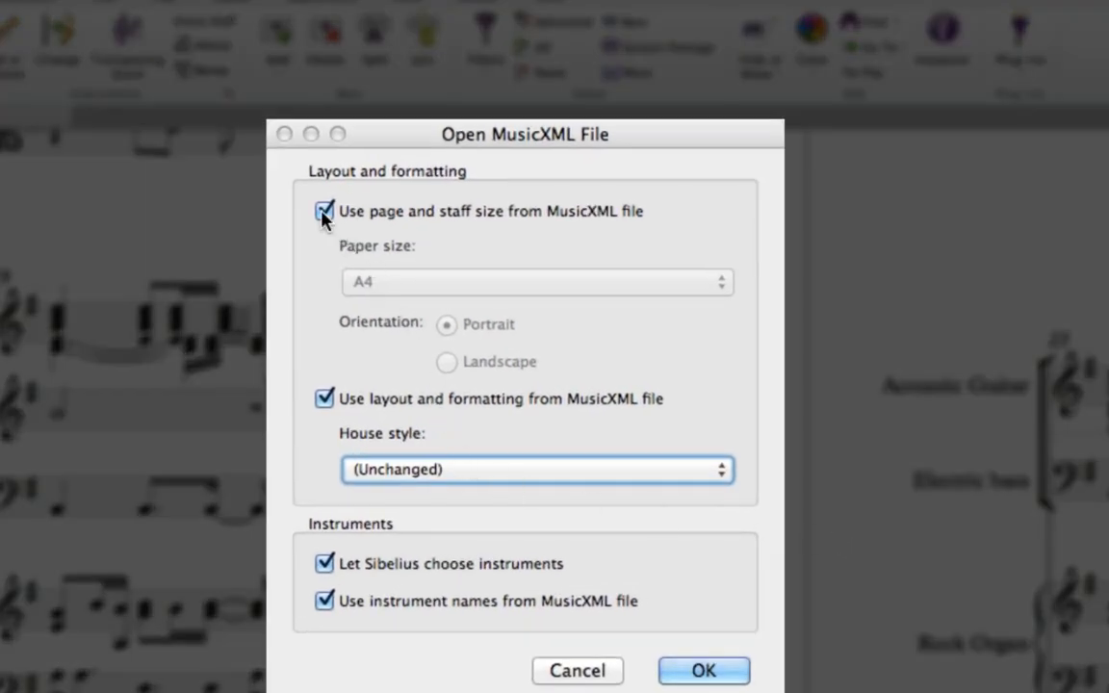
# Untick page/staff size, layout and formatting, automatic instruments and instrument names, then confirm with OK
pyautogui.click(323, 210)
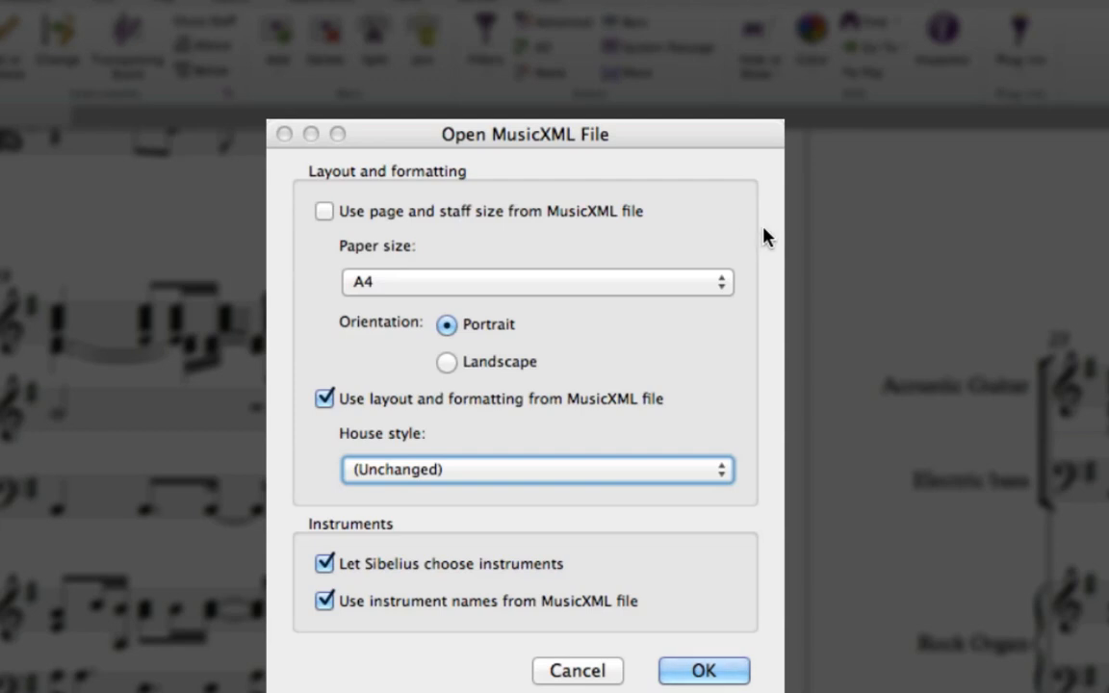
pyautogui.moveTo(710, 297)
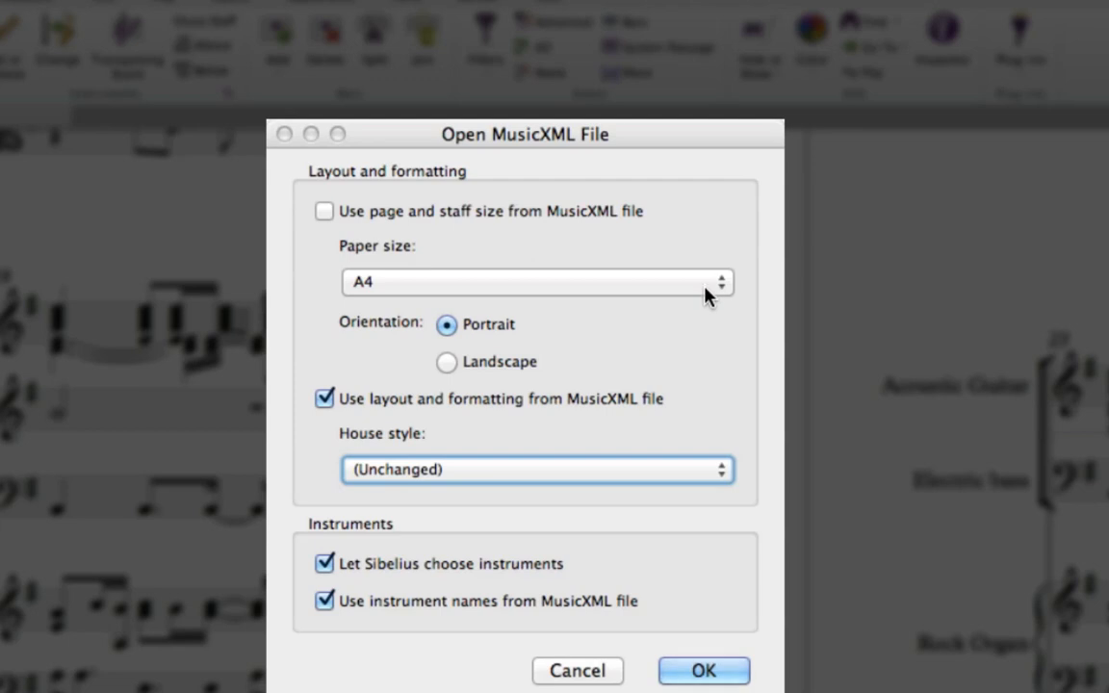
pyautogui.moveTo(520, 349)
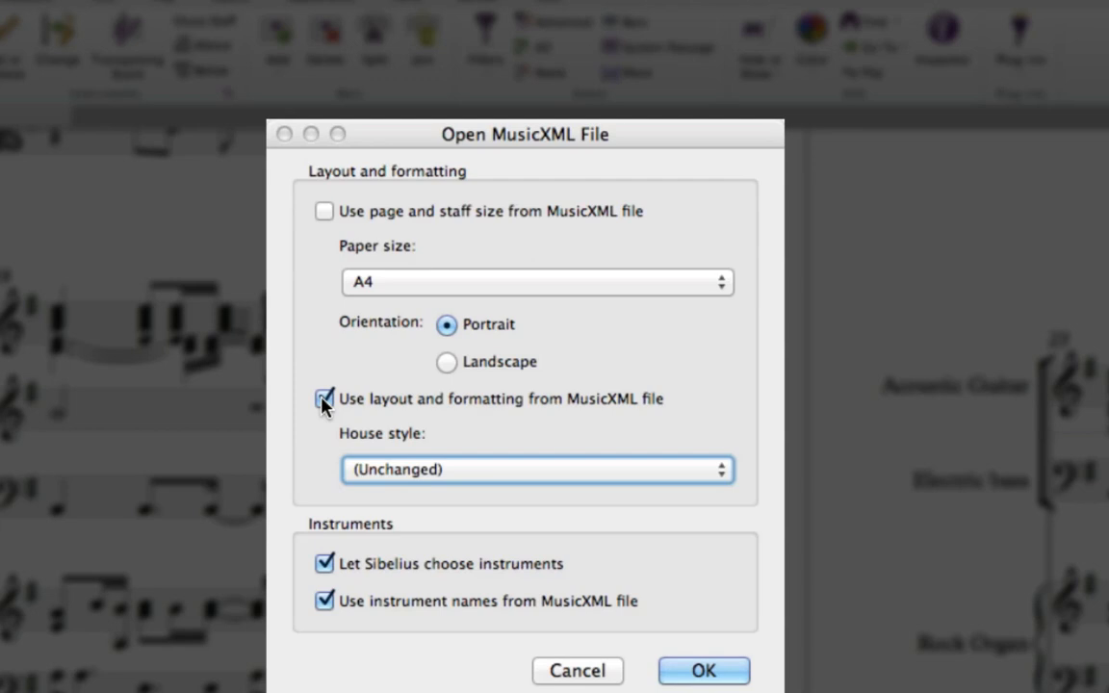
pyautogui.click(323, 398)
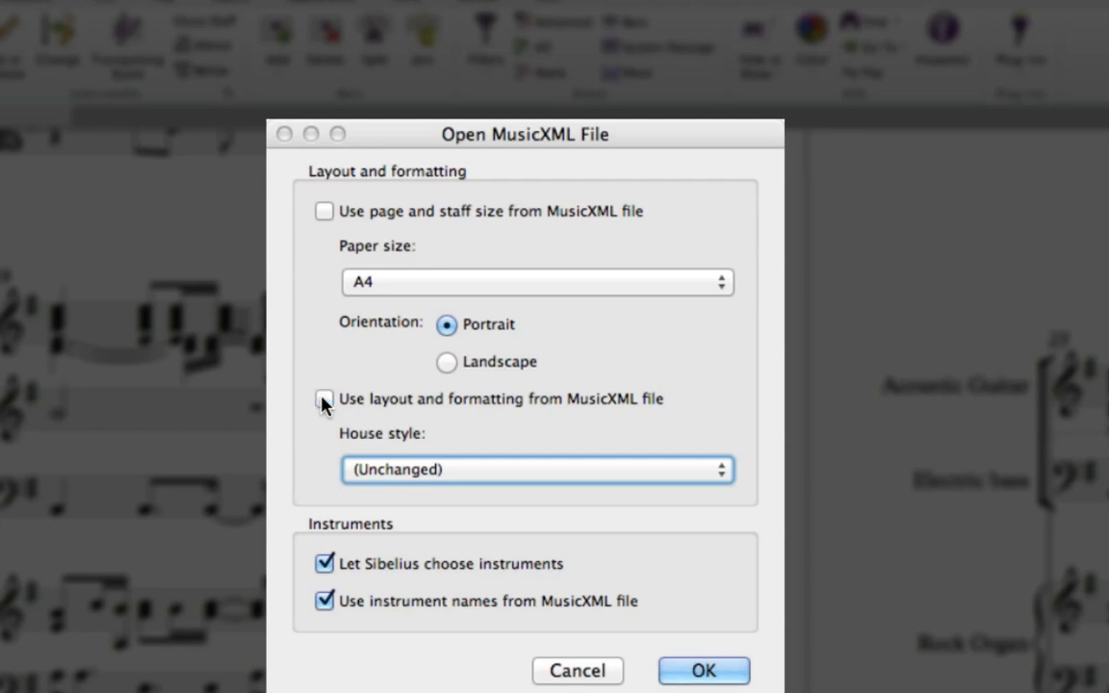
pyautogui.moveTo(701, 404)
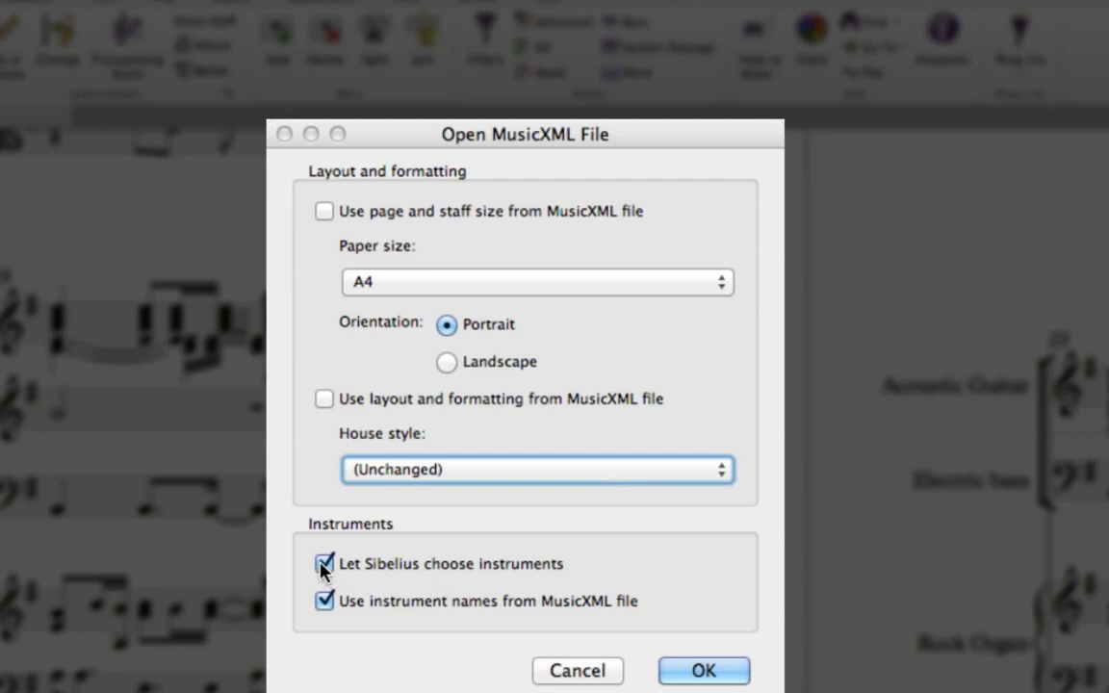
pyautogui.click(323, 562)
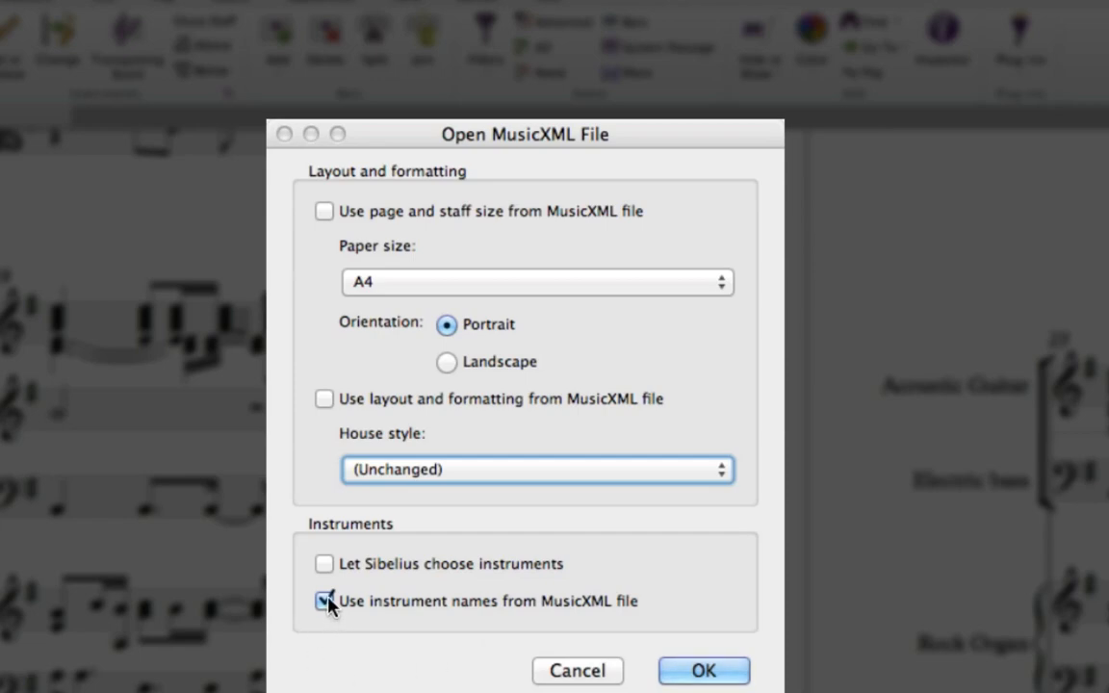
pyautogui.click(324, 600)
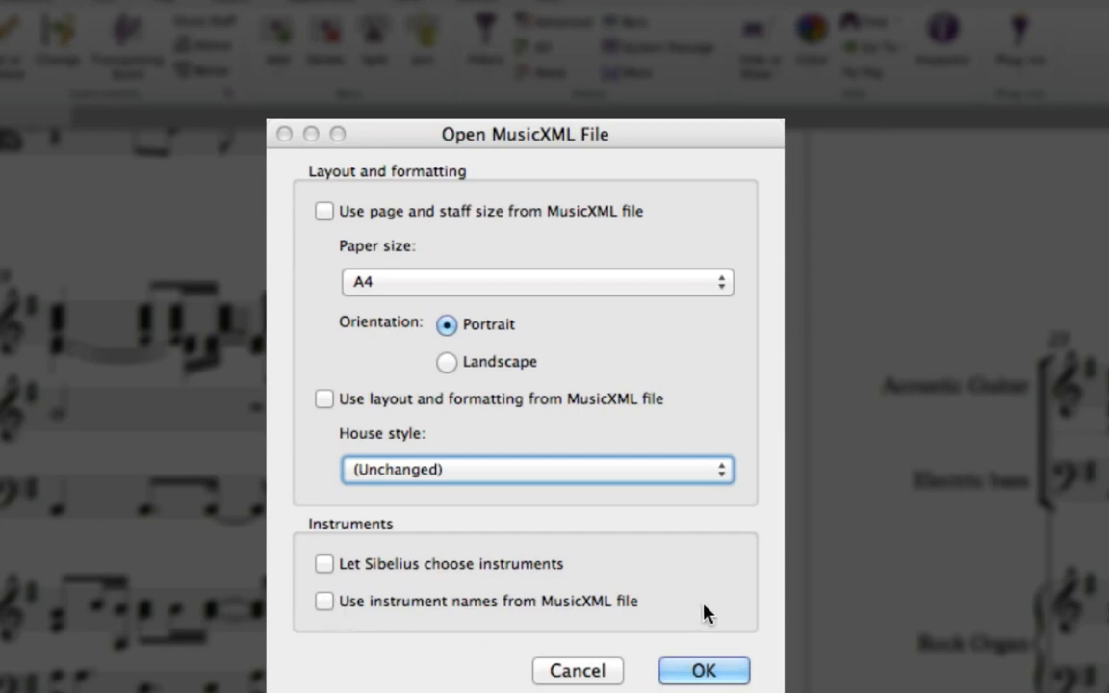
pyautogui.click(703, 670)
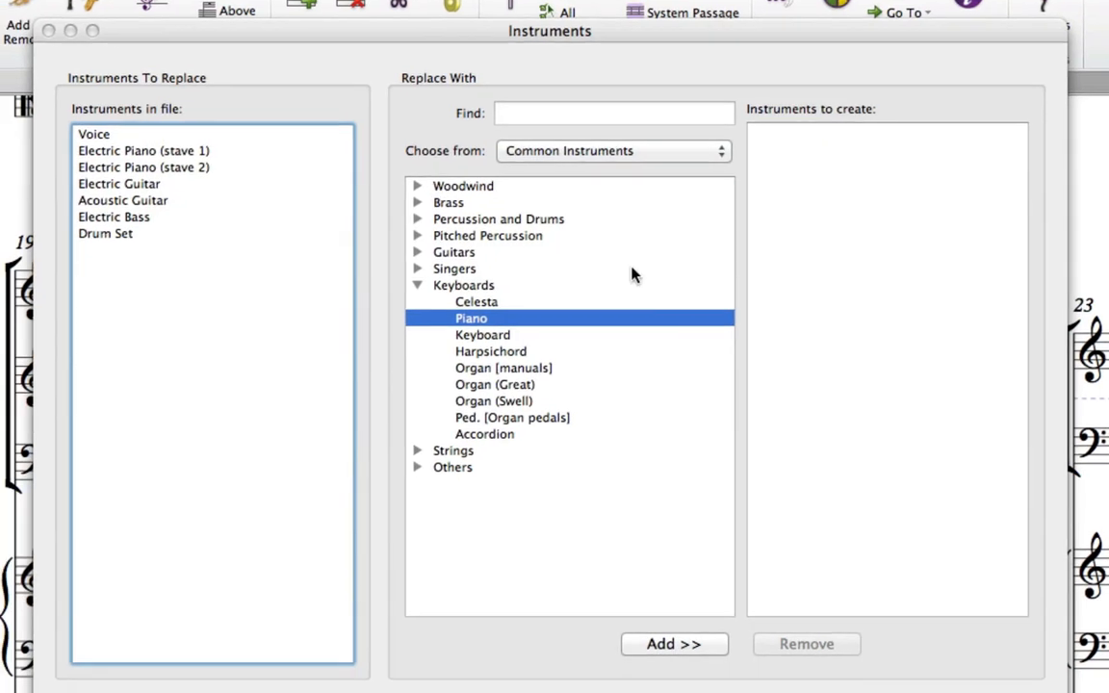
# Search for Voice and add it as the replacement for the imported Voice part
pyautogui.write('V')
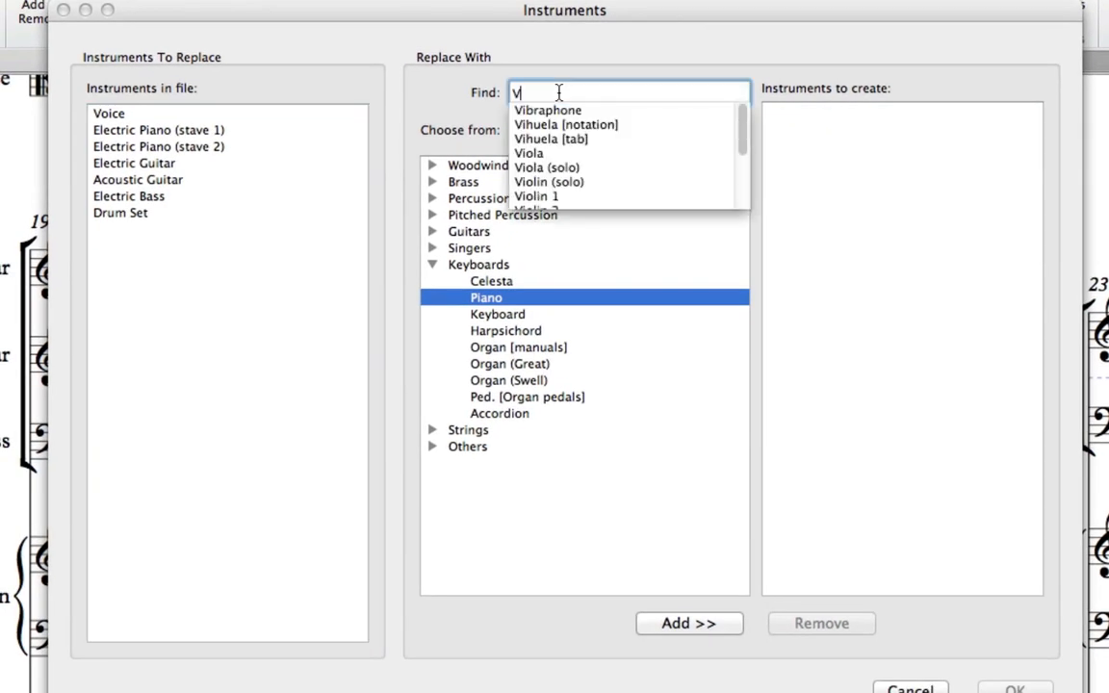
pyautogui.write('oice')
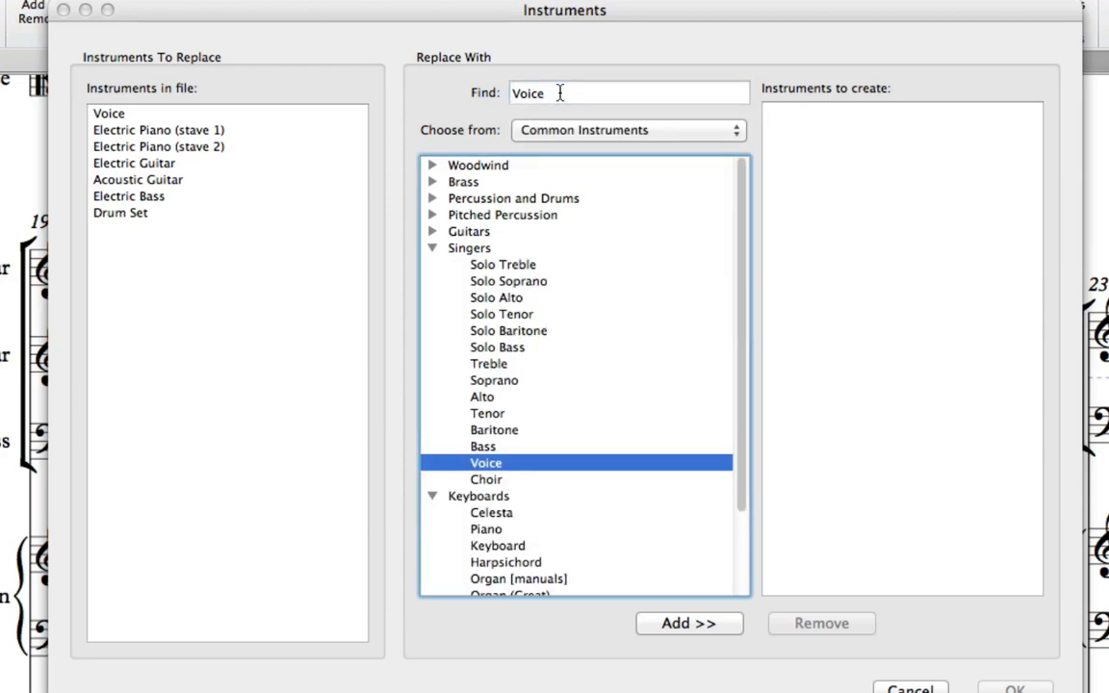
pyautogui.click(689, 624)
pyautogui.write('E')
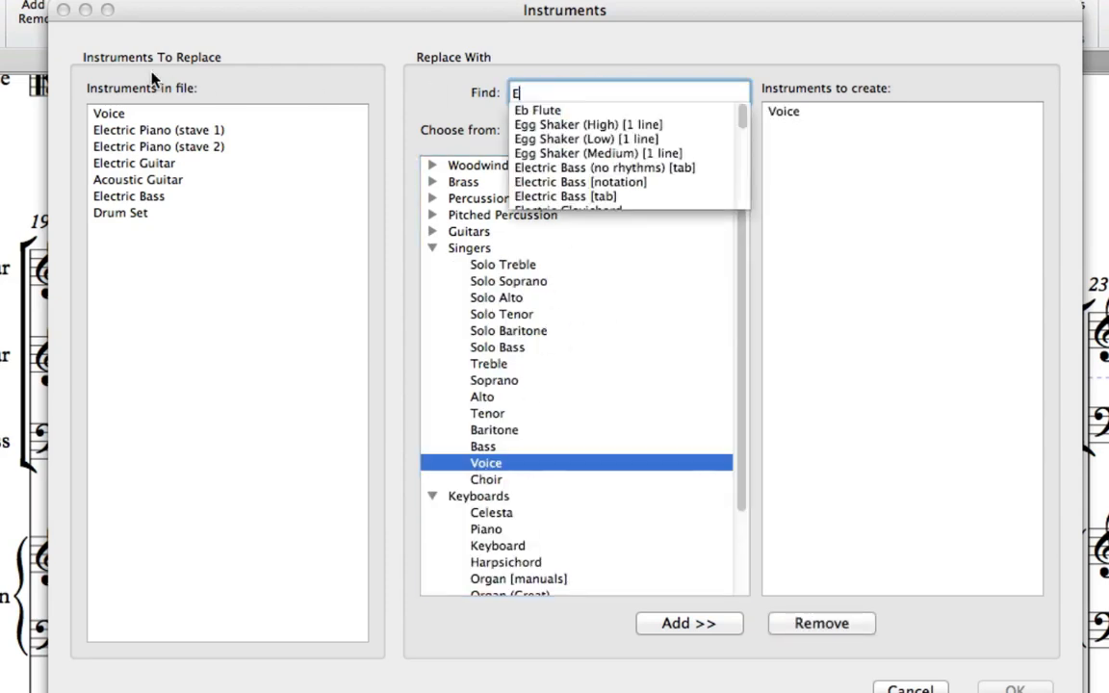
# Search electric piano, choose Rock Organ from the matches and add it as replacement
pyautogui.write('lectric pi')
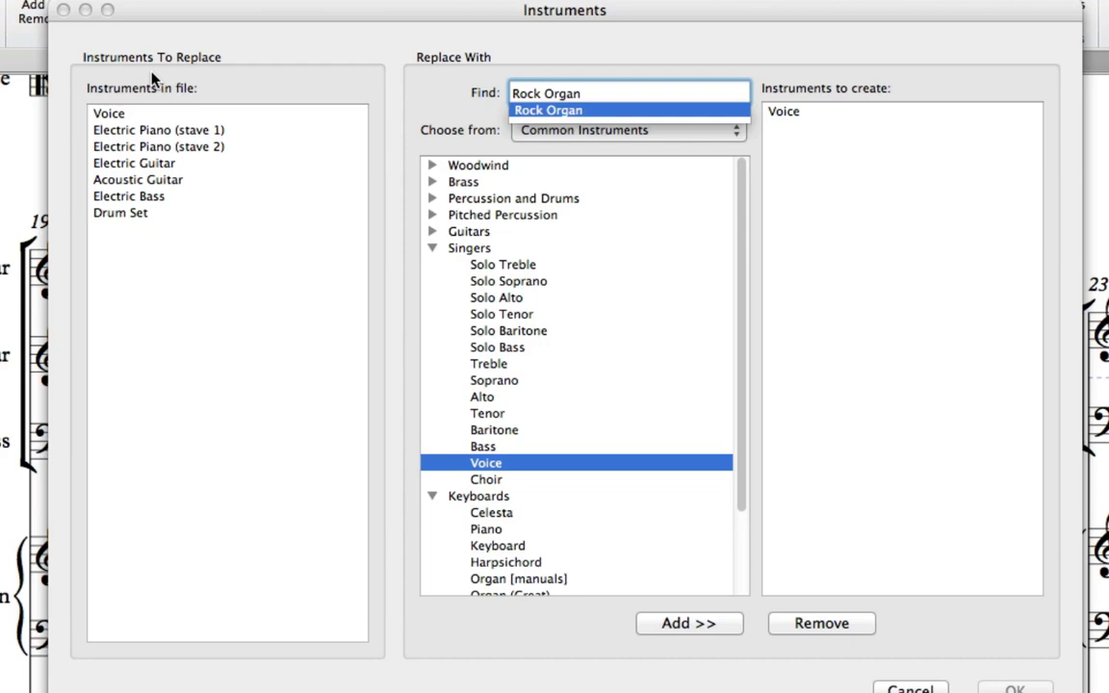
pyautogui.click(628, 131)
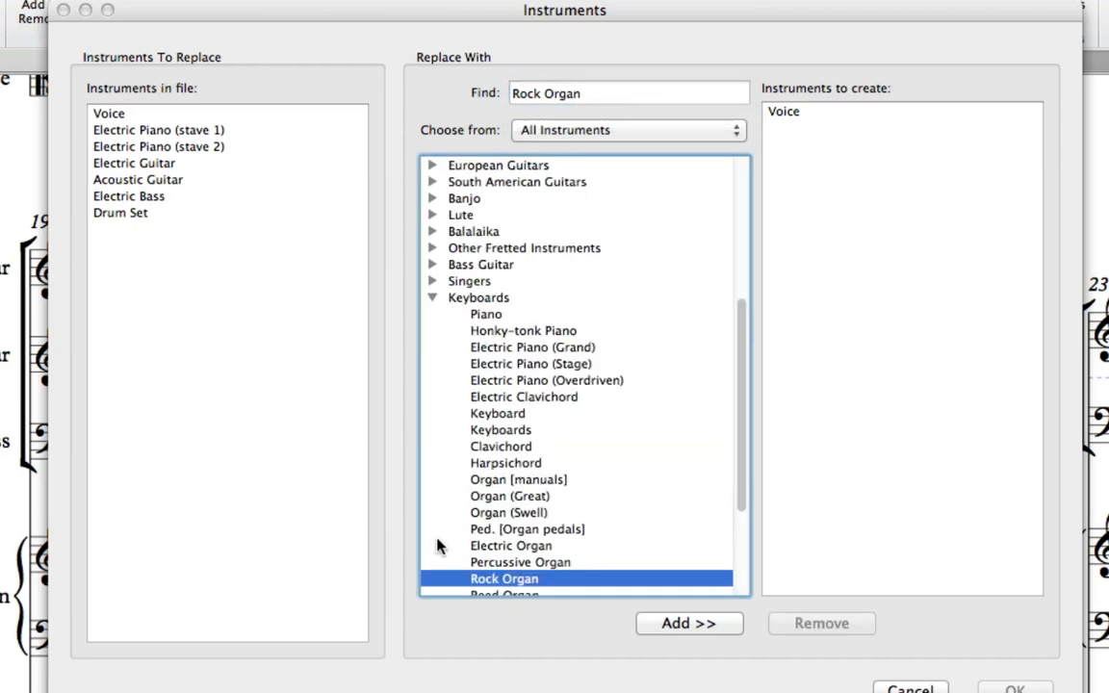
pyautogui.click(689, 623)
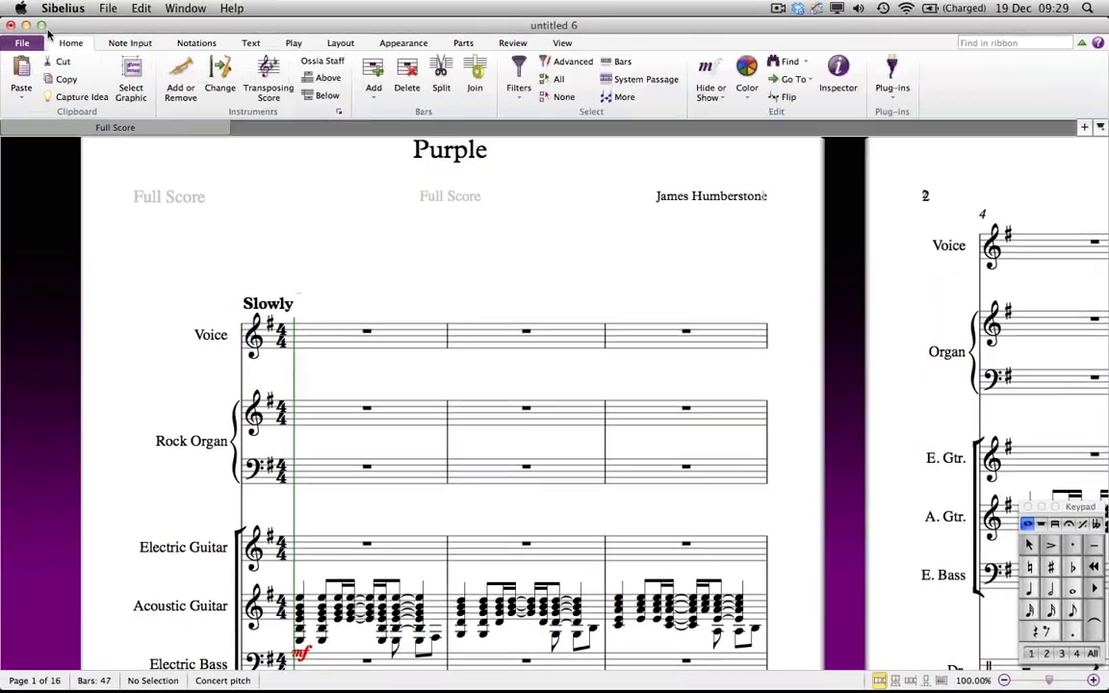
pyautogui.moveTo(887, 450)
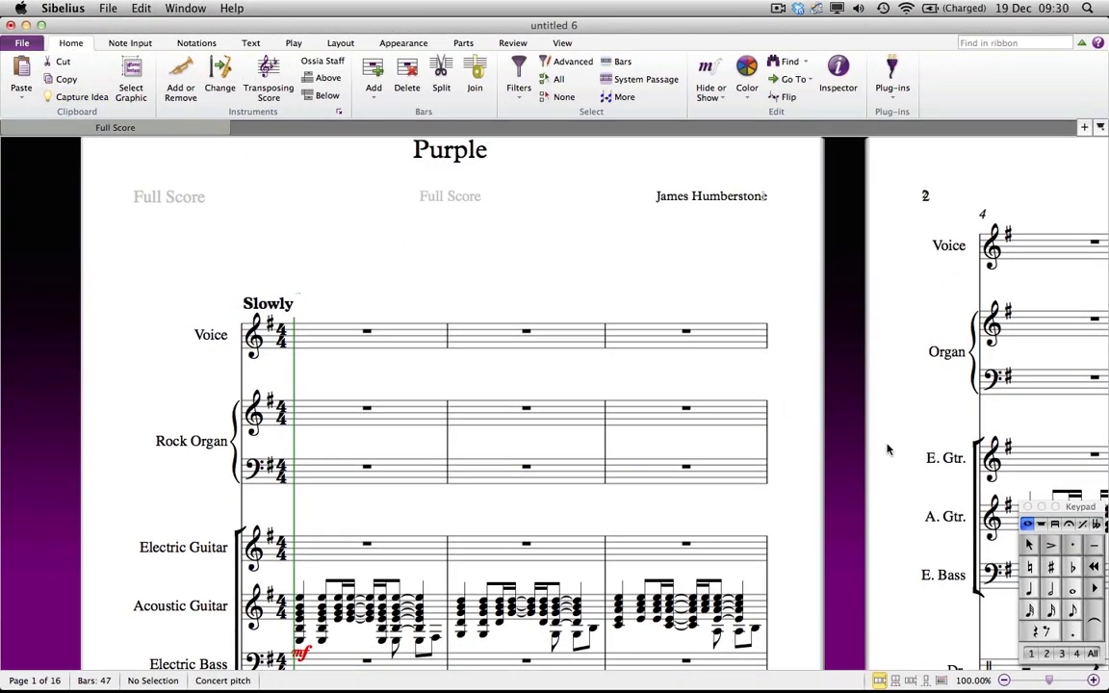
pyautogui.scroll(-3)
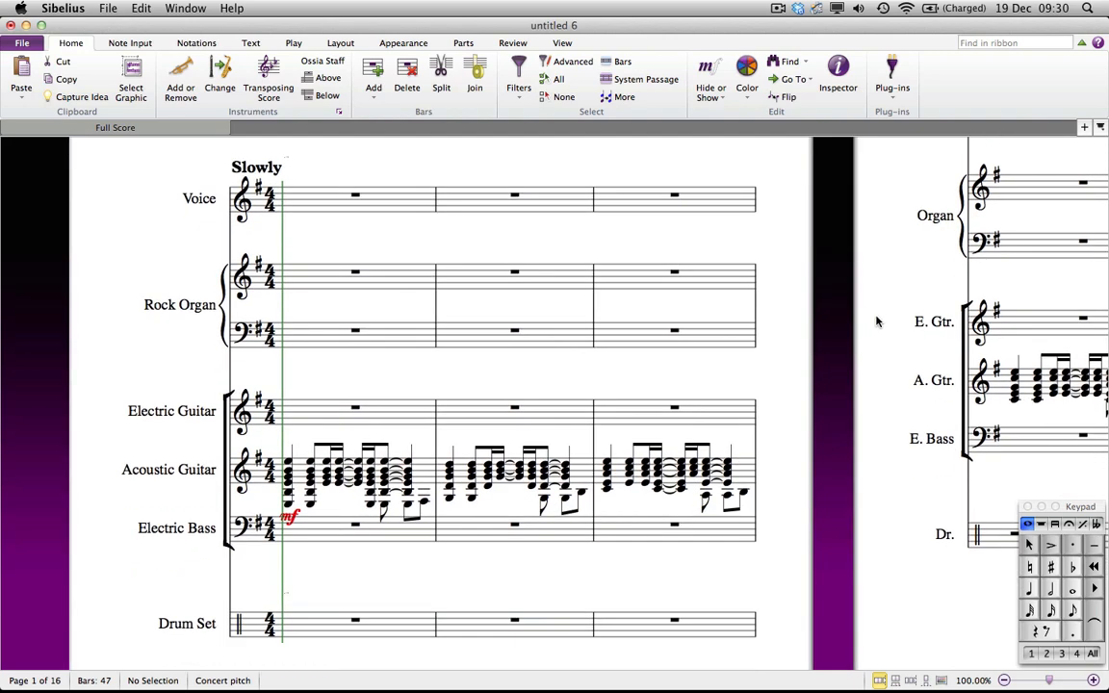
pyautogui.moveTo(866, 356)
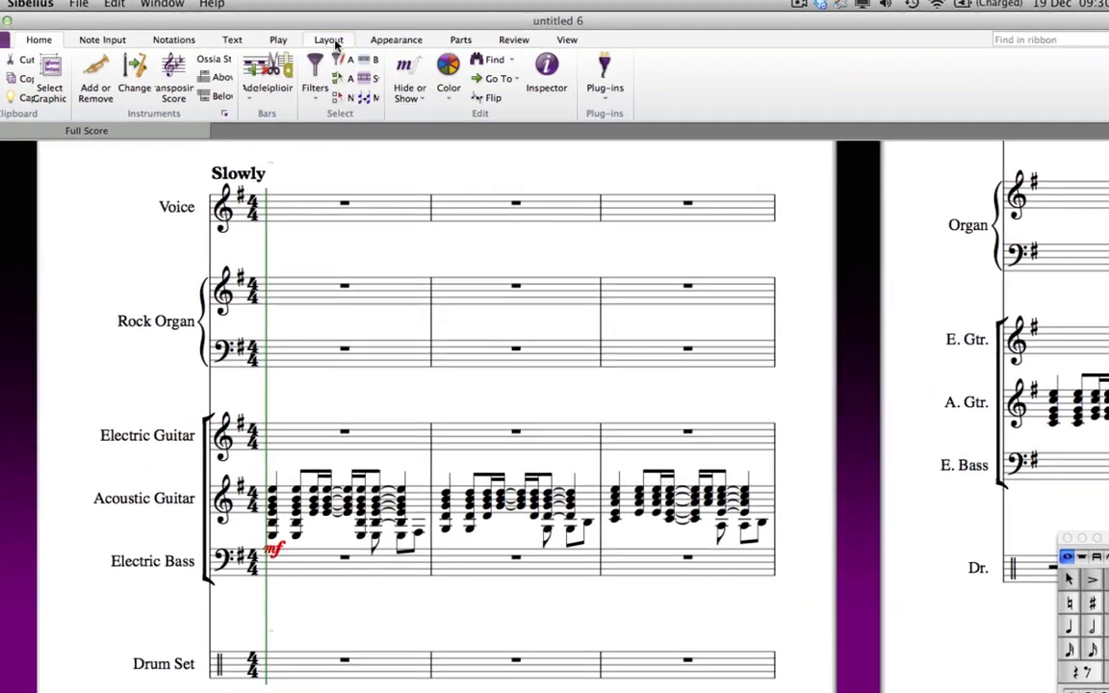
# Optimize staff spacing from the Layout ribbon and confirm Yes for the whole score
pyautogui.click(327, 39)
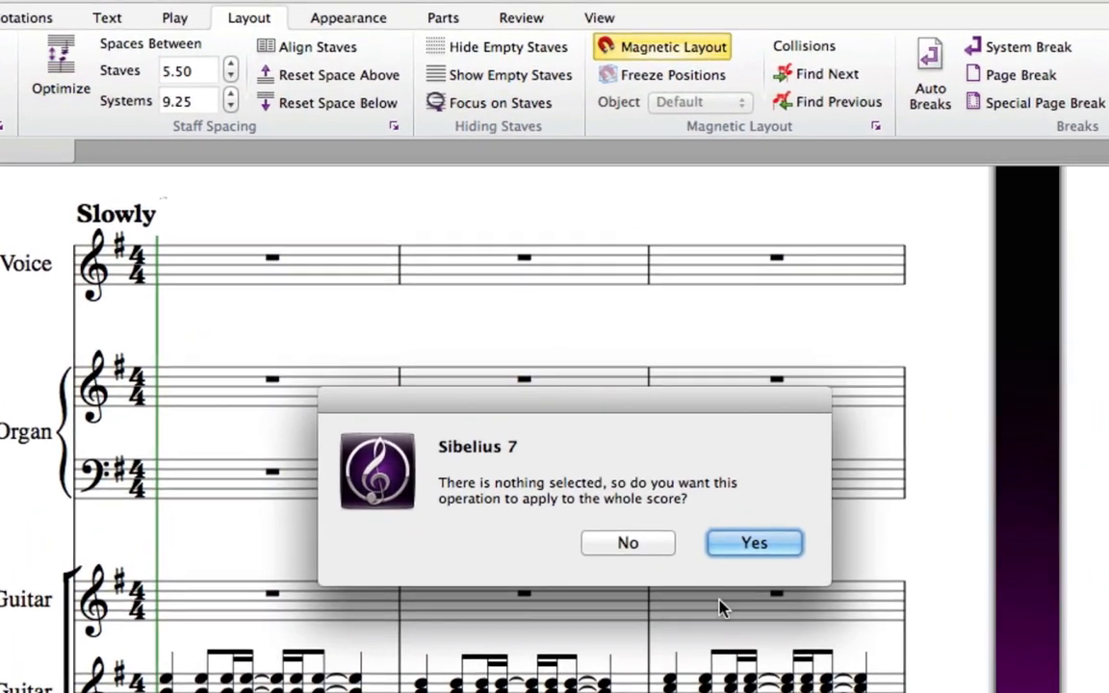
pyautogui.click(754, 543)
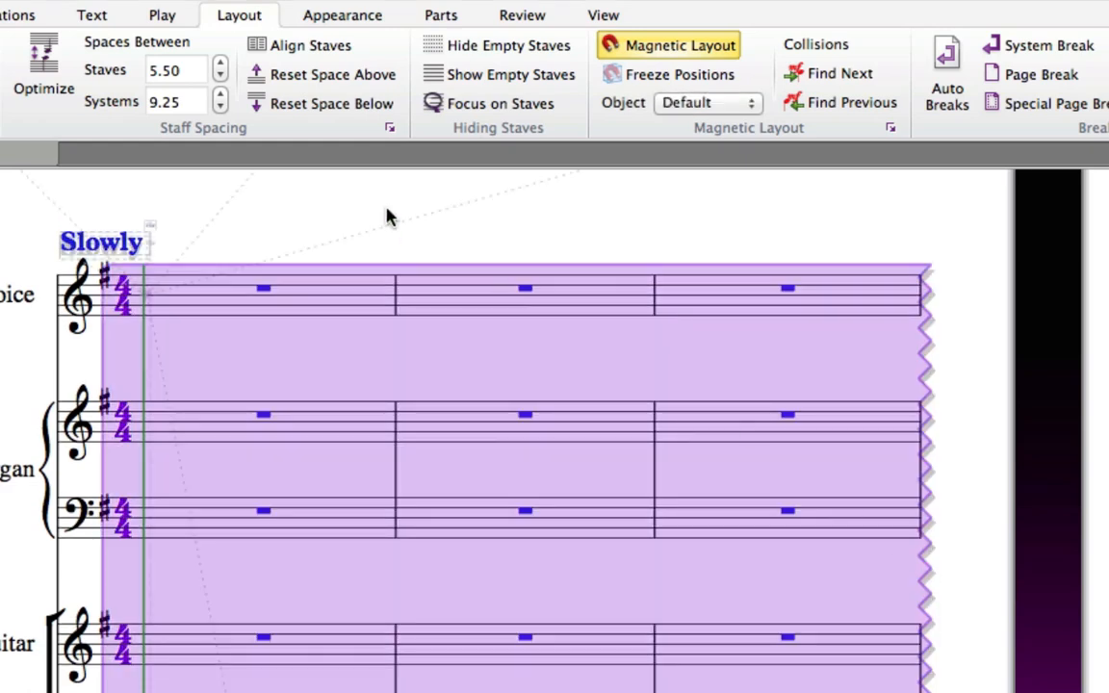
# Reset Position from the Appearance ribbon so every object returns to its default place
pyautogui.click(343, 16)
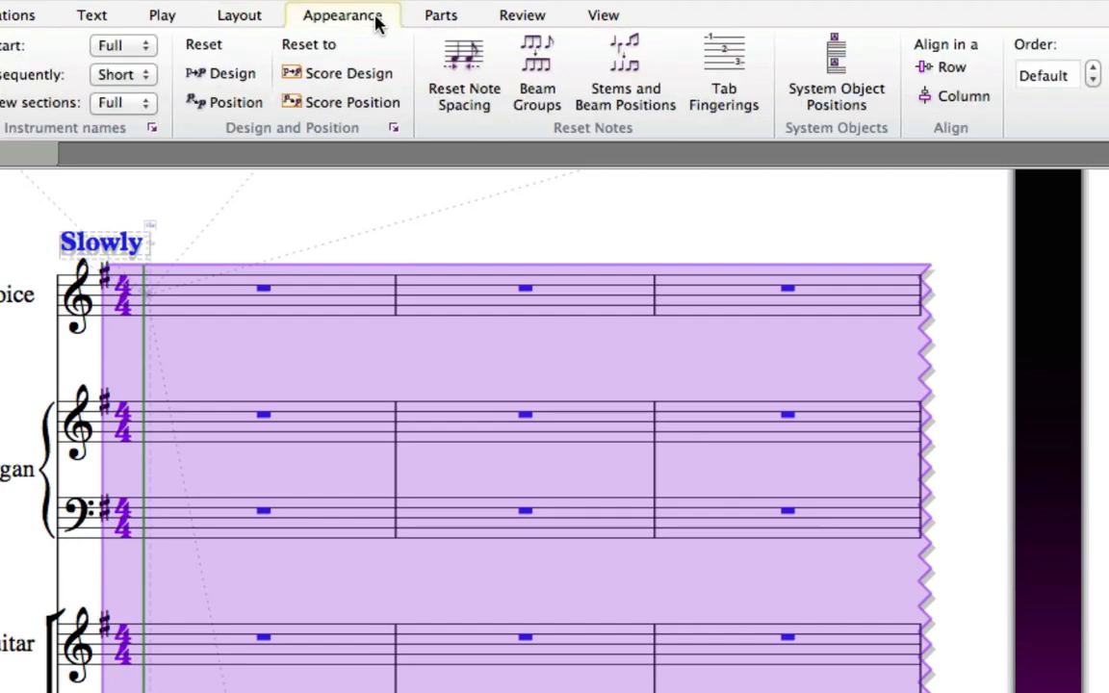
pyautogui.moveTo(358, 54)
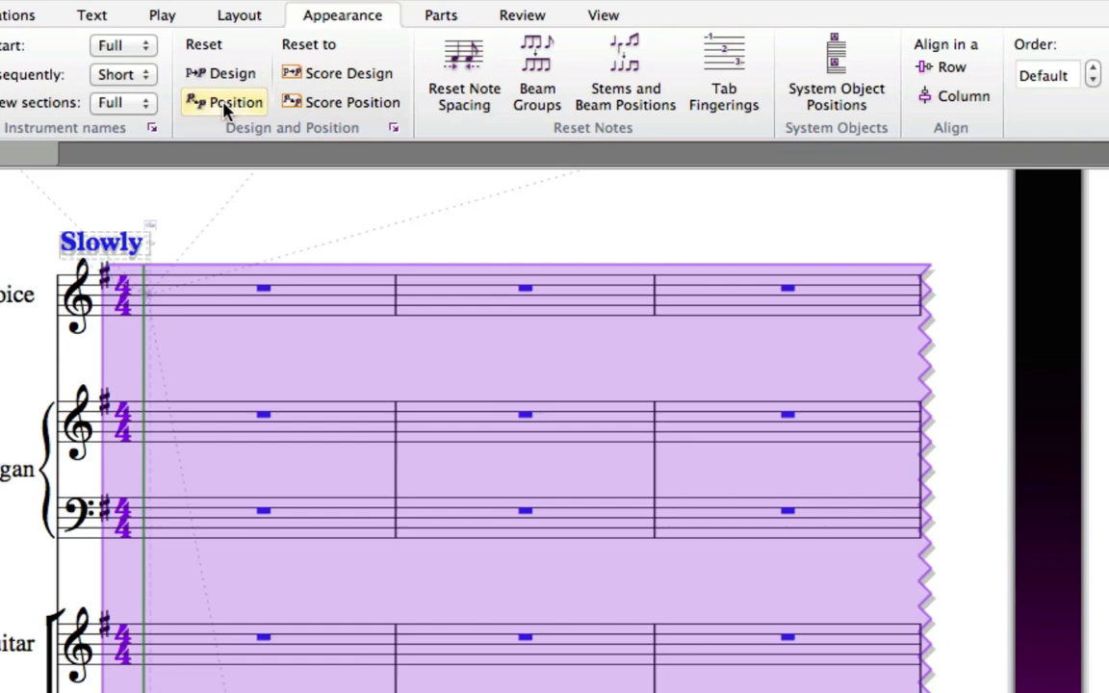
pyautogui.click(462, 75)
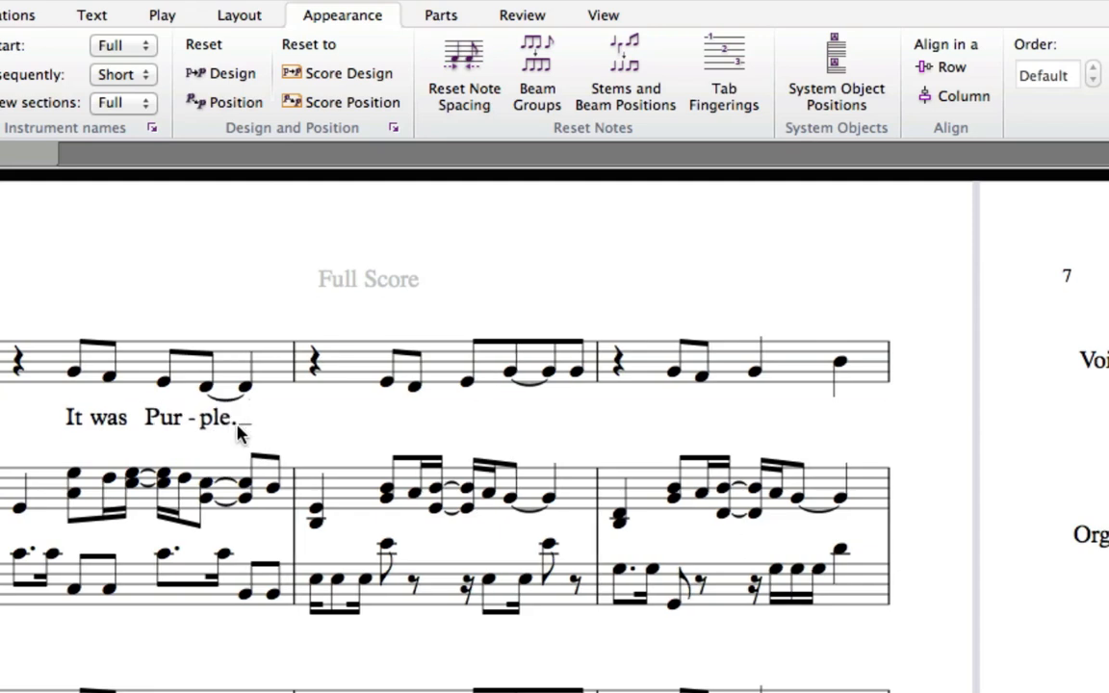
pyautogui.moveTo(548, 427)
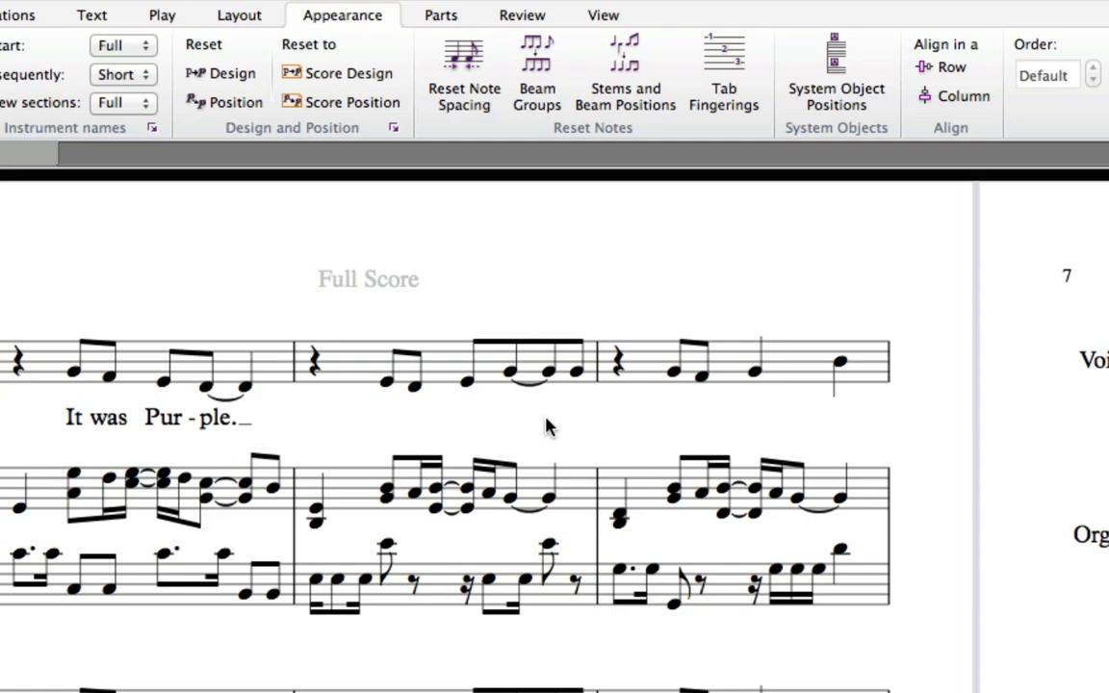
# Page through the later score pages to check the instrumental bars after the melisma fix
pyautogui.scroll(-3)
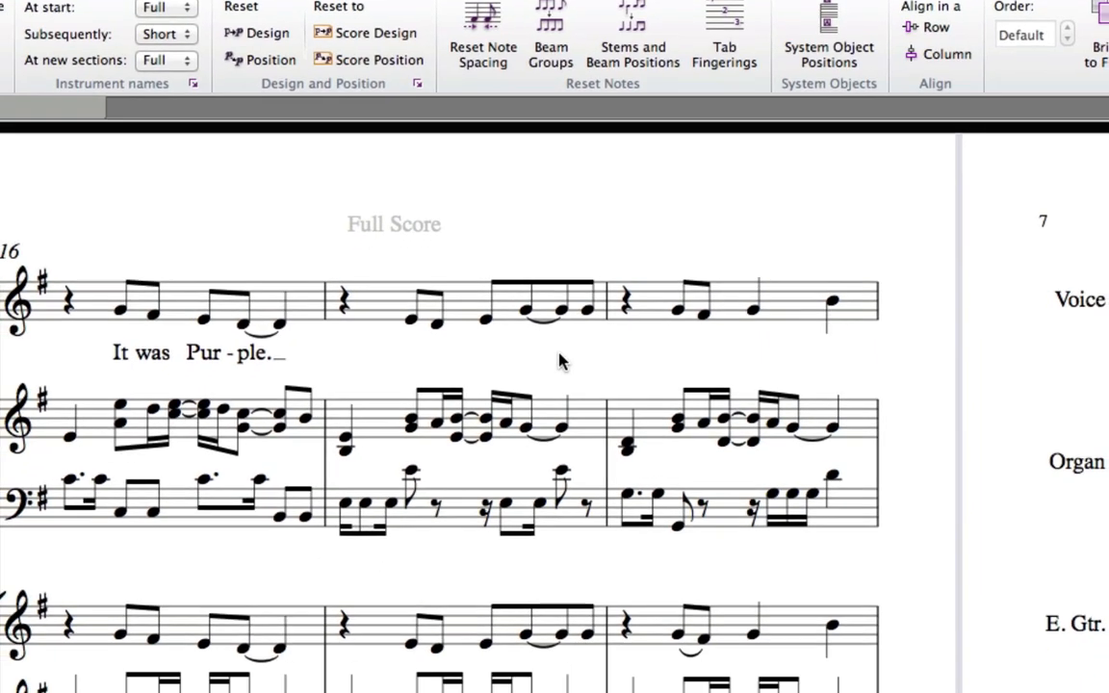
pyautogui.scroll(-3)
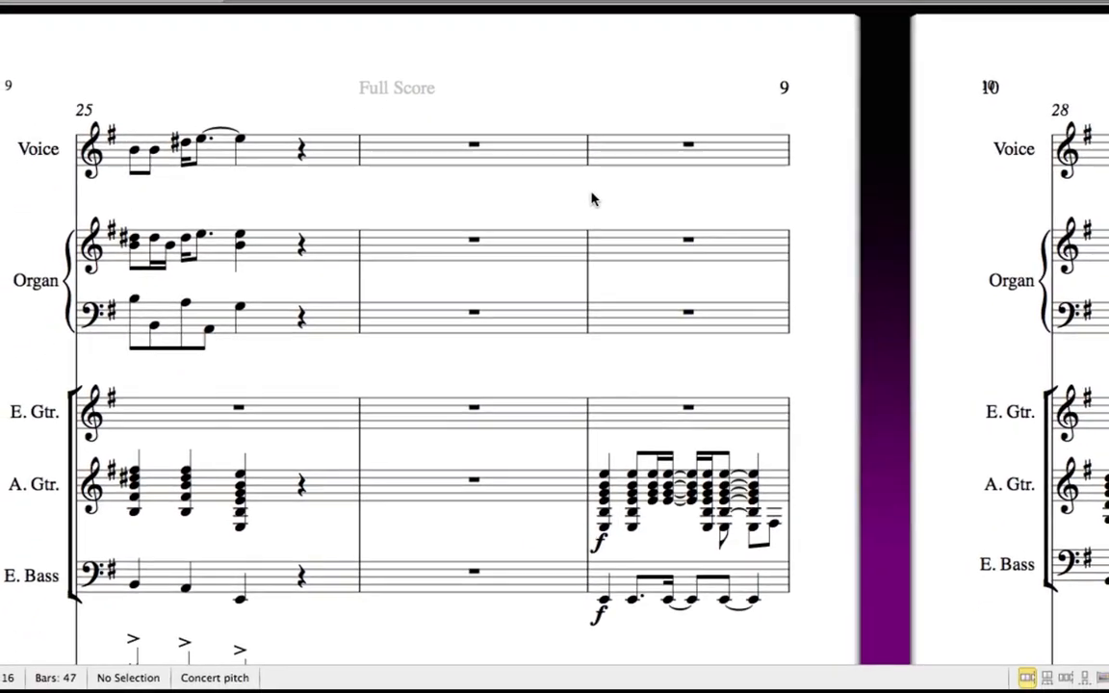
pyautogui.hscroll(3)
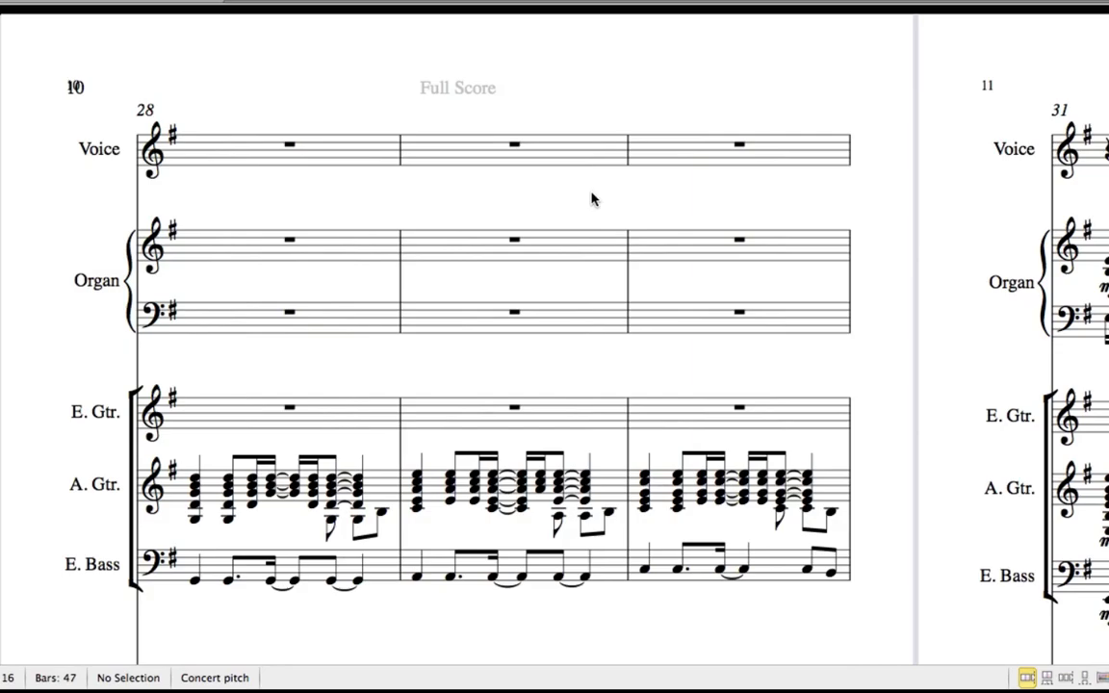